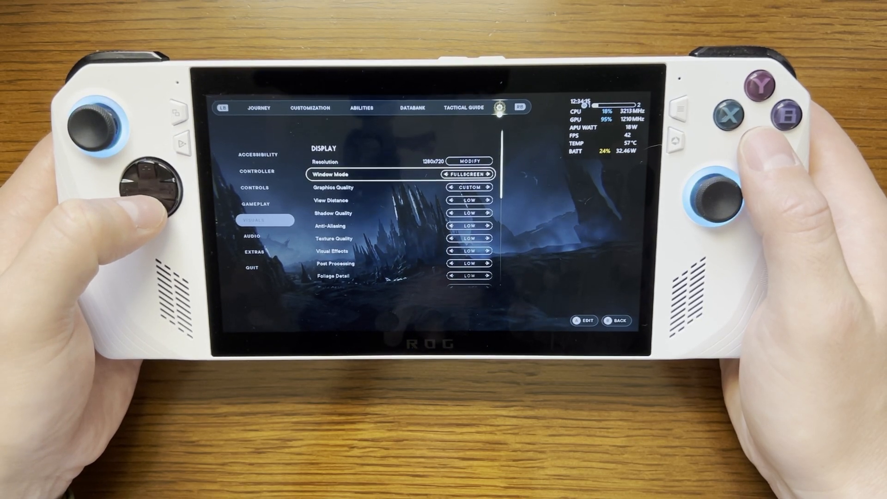
key("down")
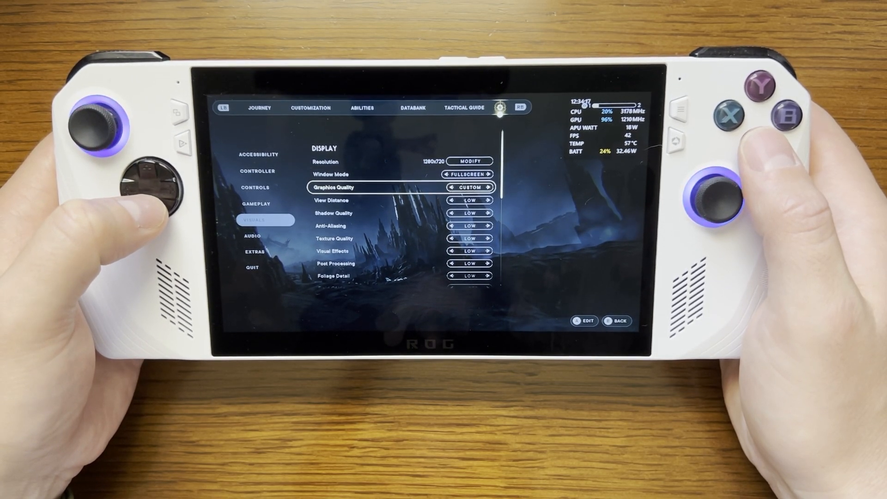
scroll("down", 3)
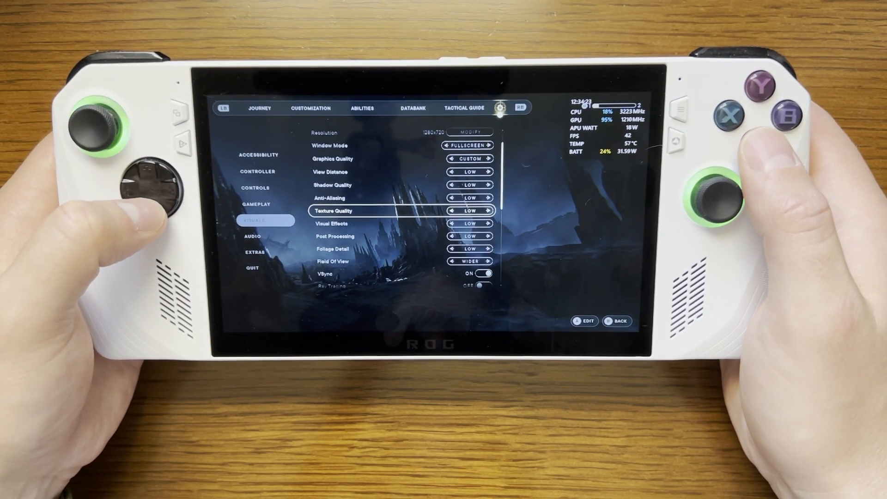
scroll("down", 3)
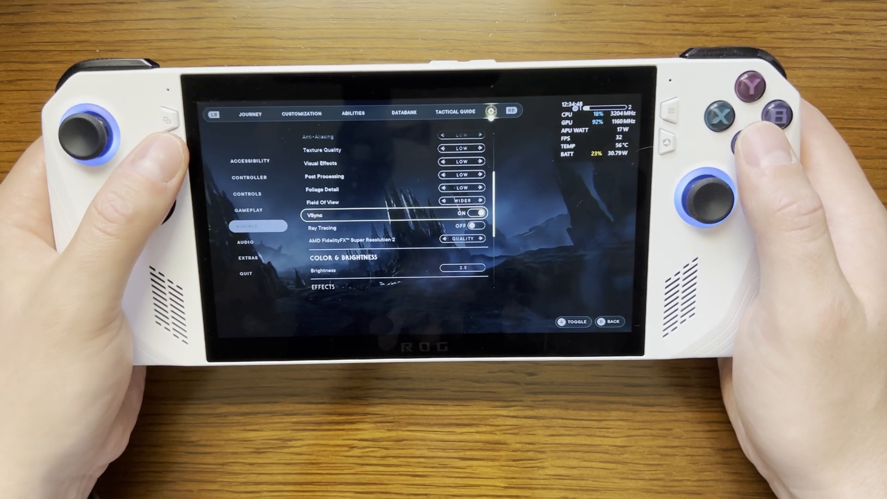
scroll("down", 3)
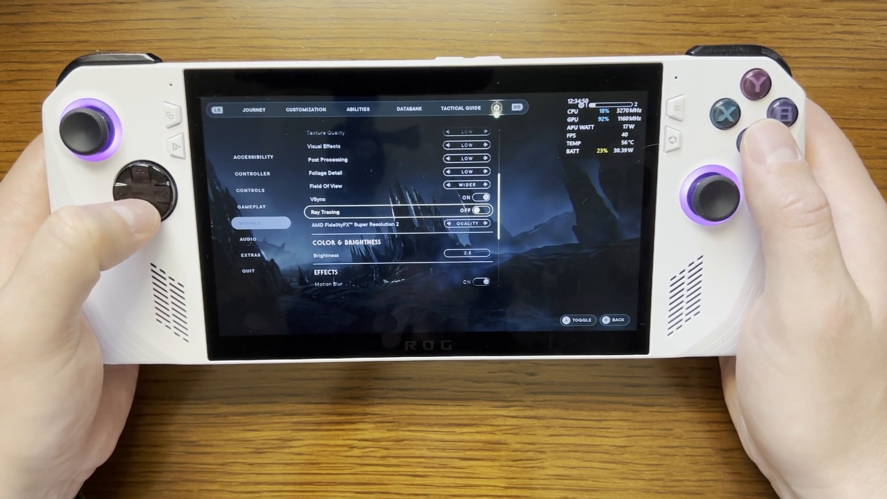